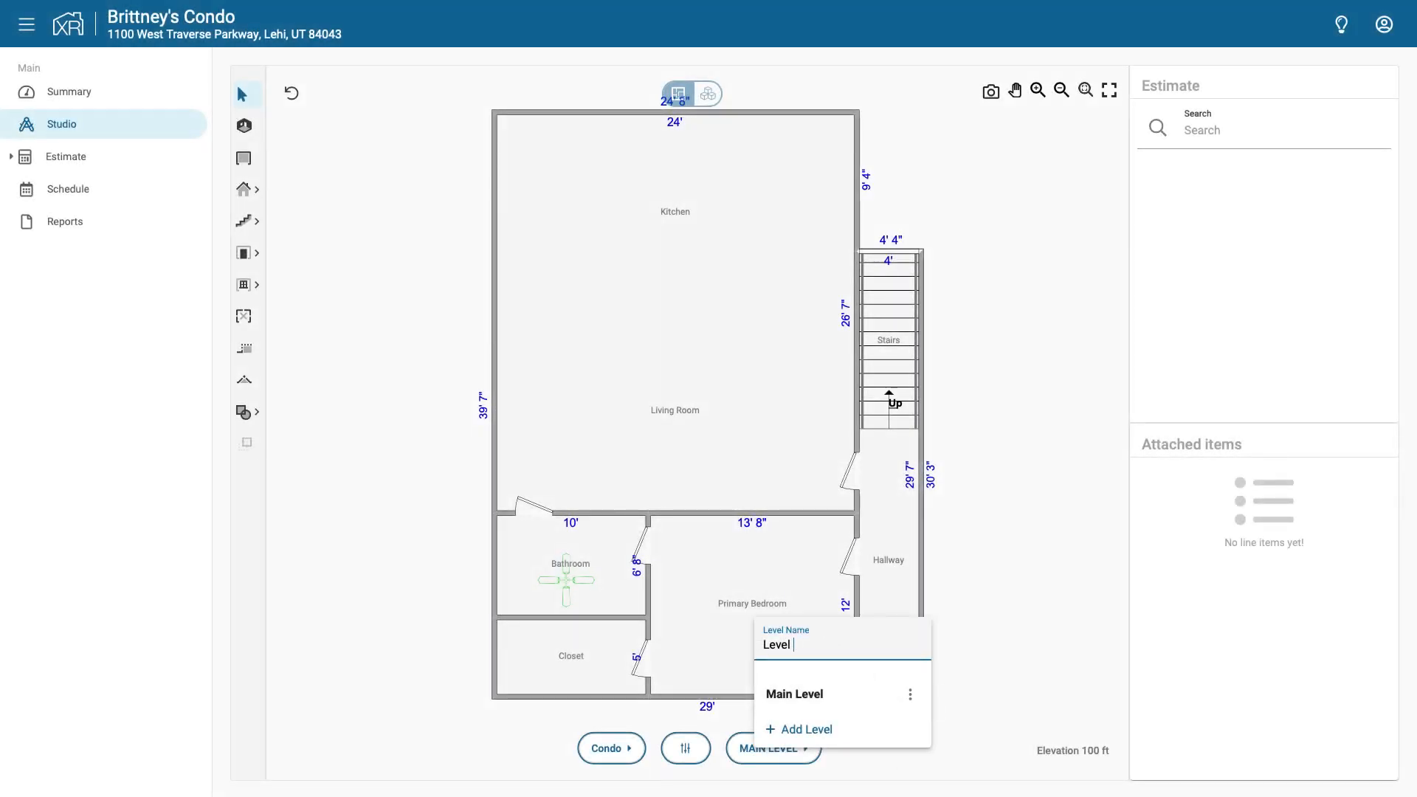
# - Dismiss the Level Name popup and view the Proposal report's Condo - Main Level floor plan page
pyautogui.click(980, 652)
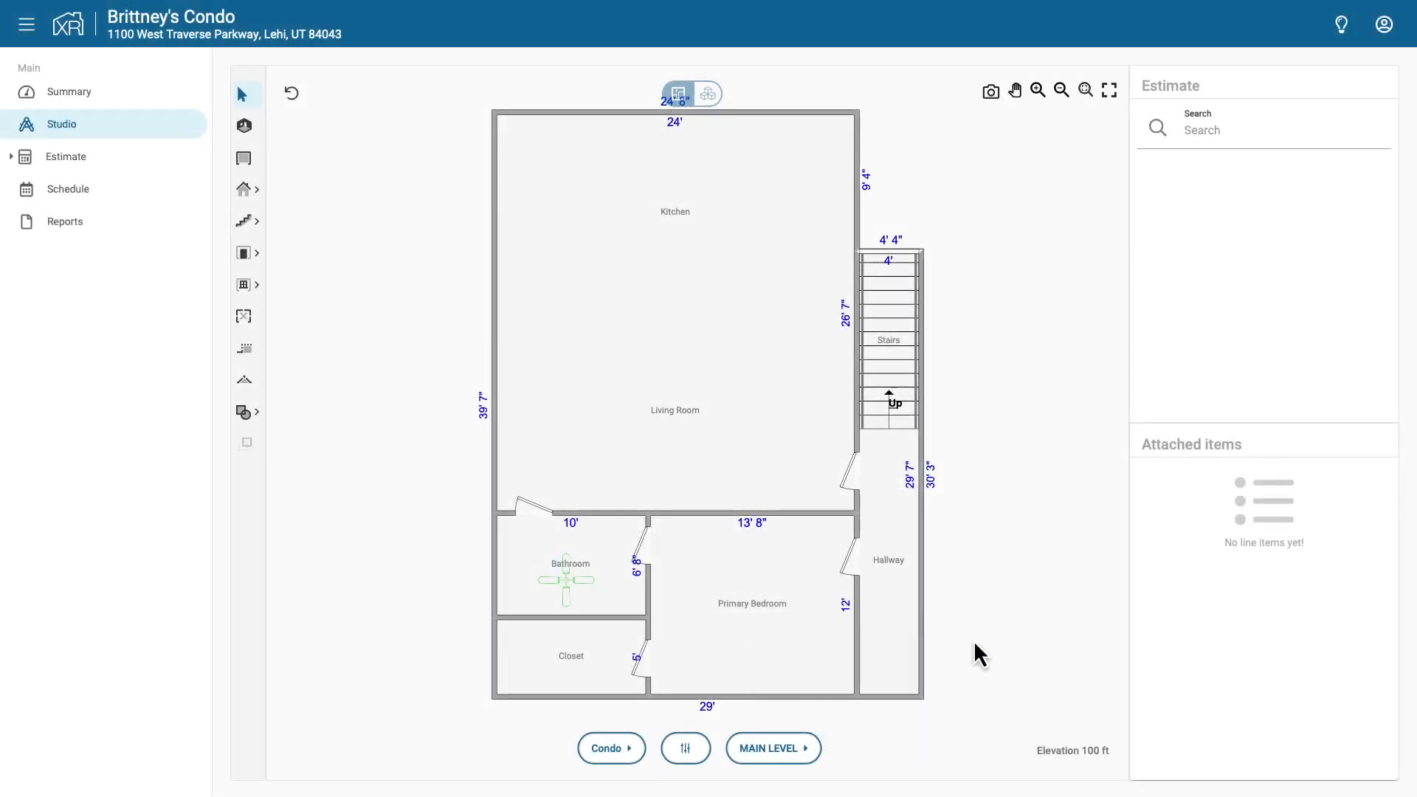
pyautogui.click(63, 222)
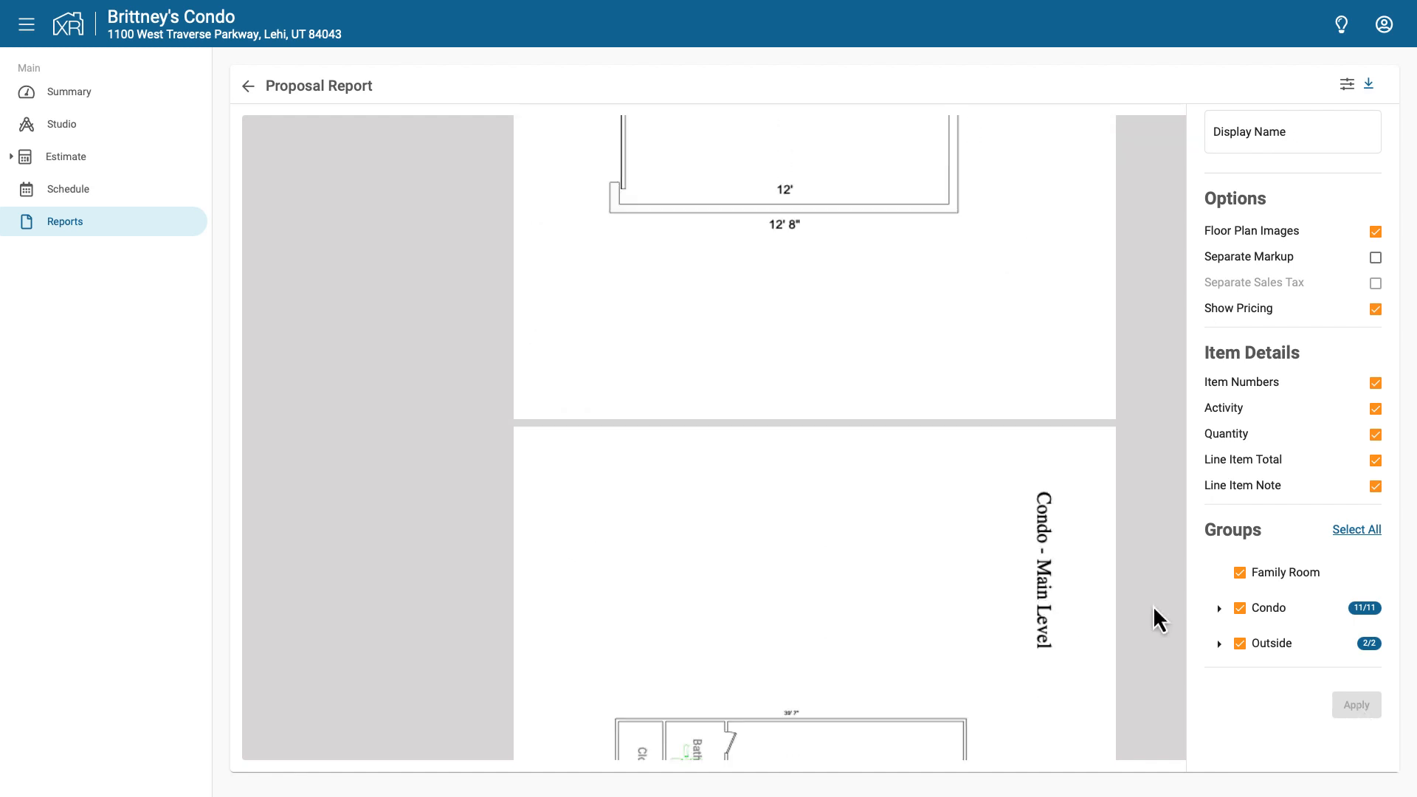
pyautogui.scroll(-3)
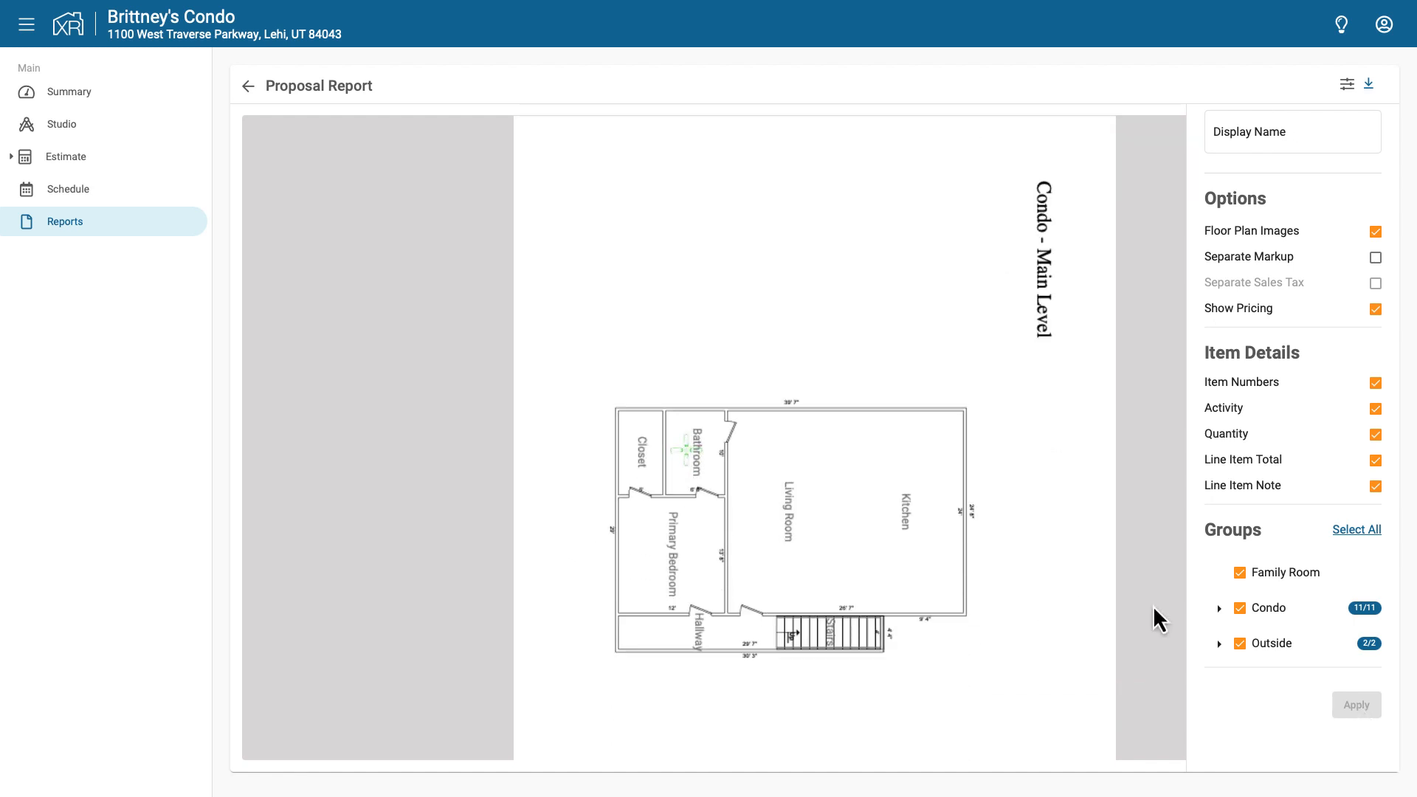
pyautogui.click(68, 91)
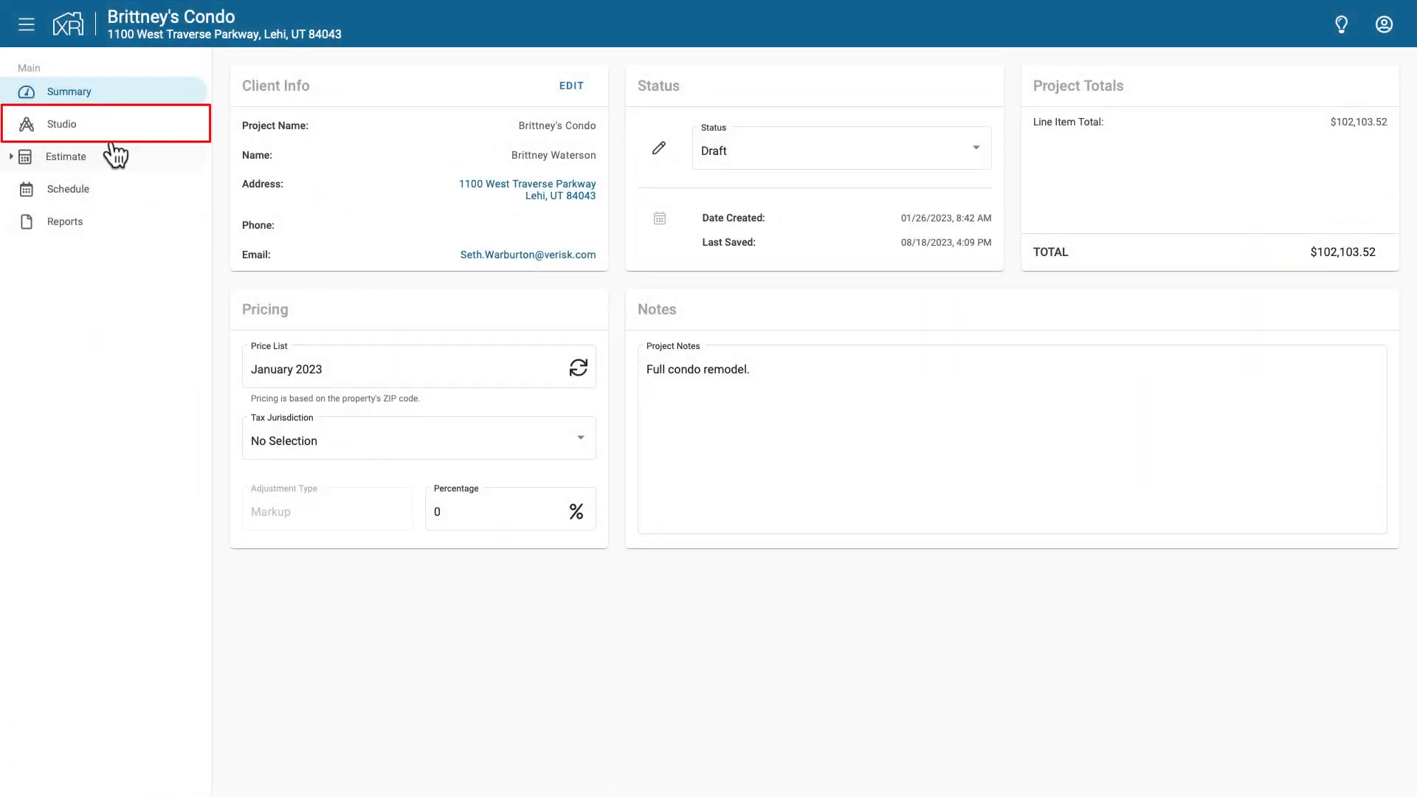
# - Switch the Studio's active floor plan from Outside to Condo via the plan selector
pyautogui.click(62, 124)
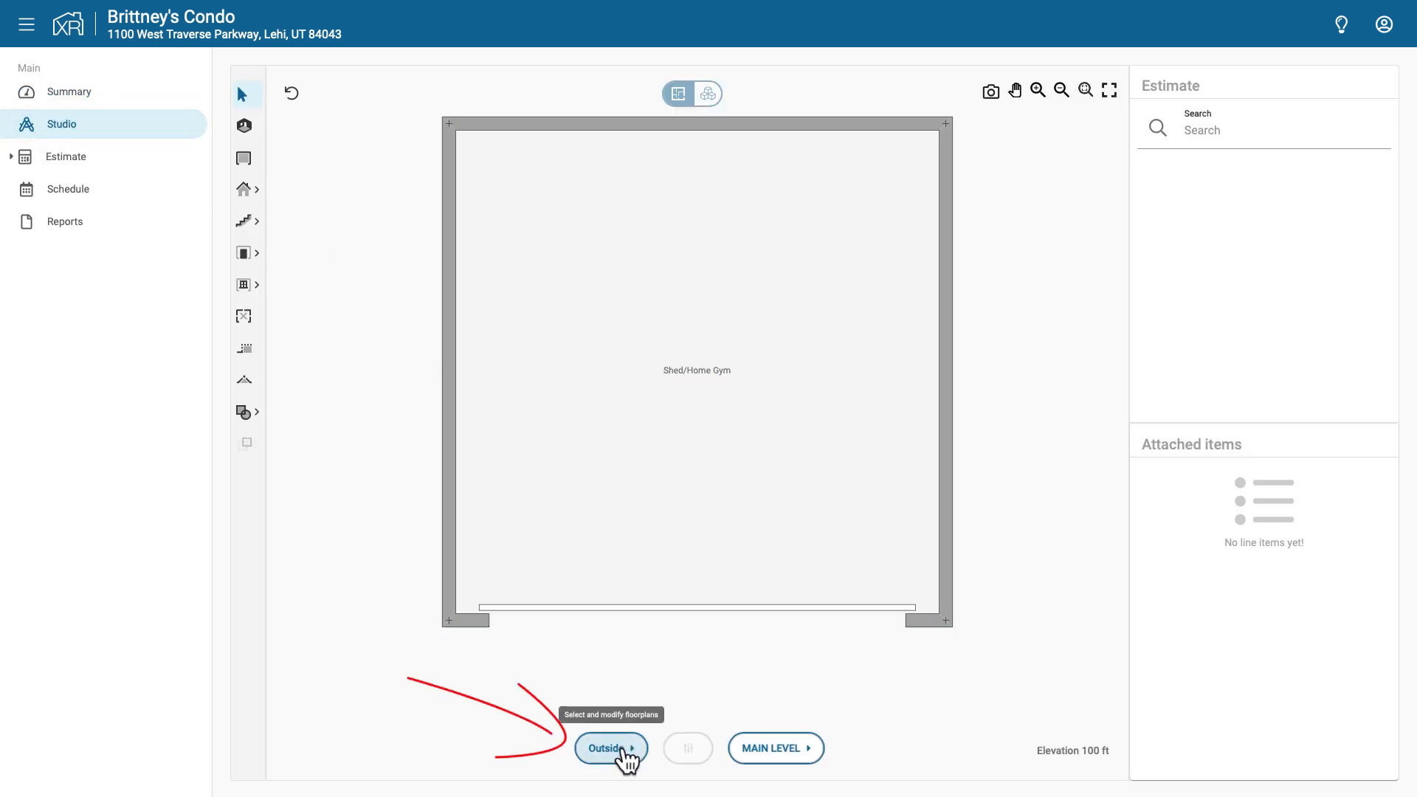
pyautogui.click(609, 747)
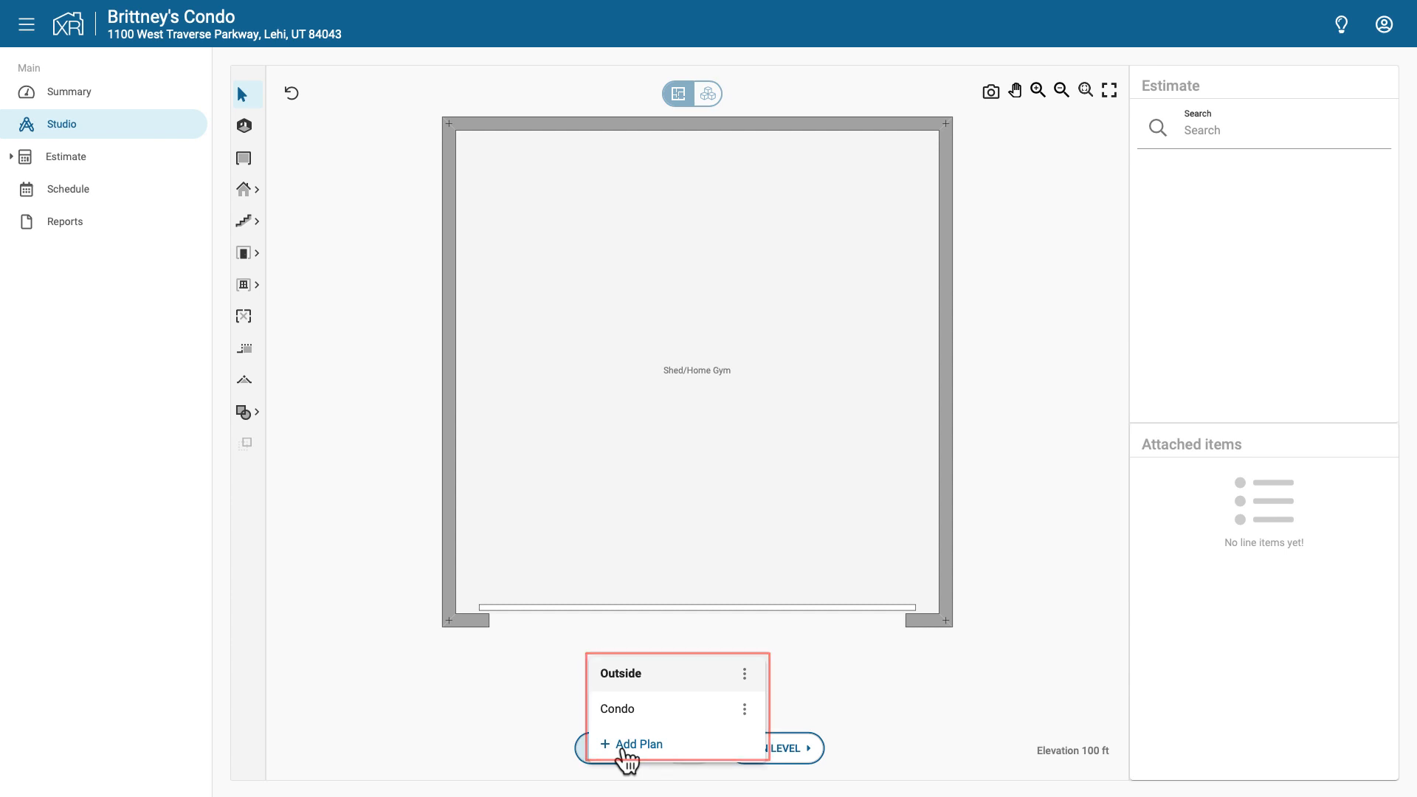
pyautogui.moveTo(639, 728)
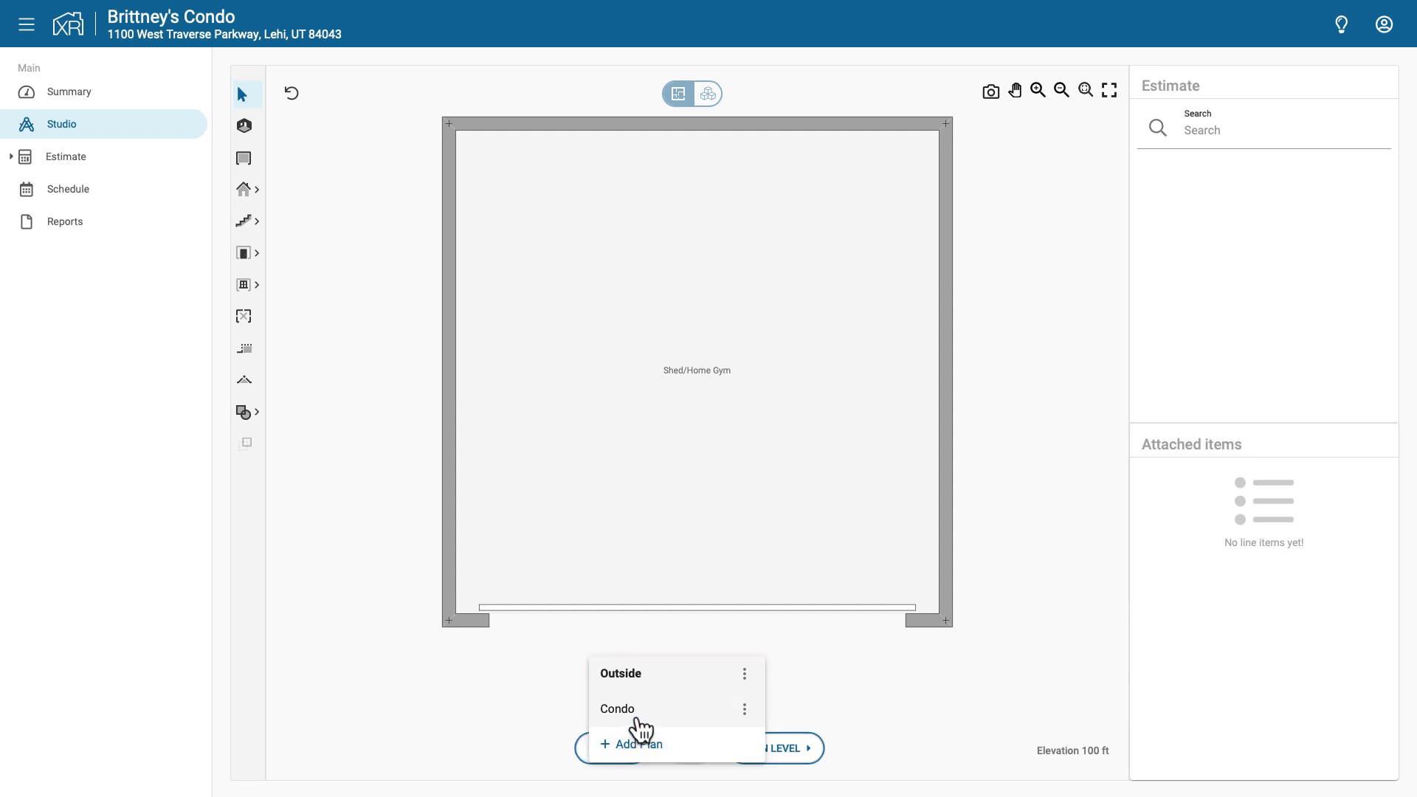
pyautogui.click(617, 708)
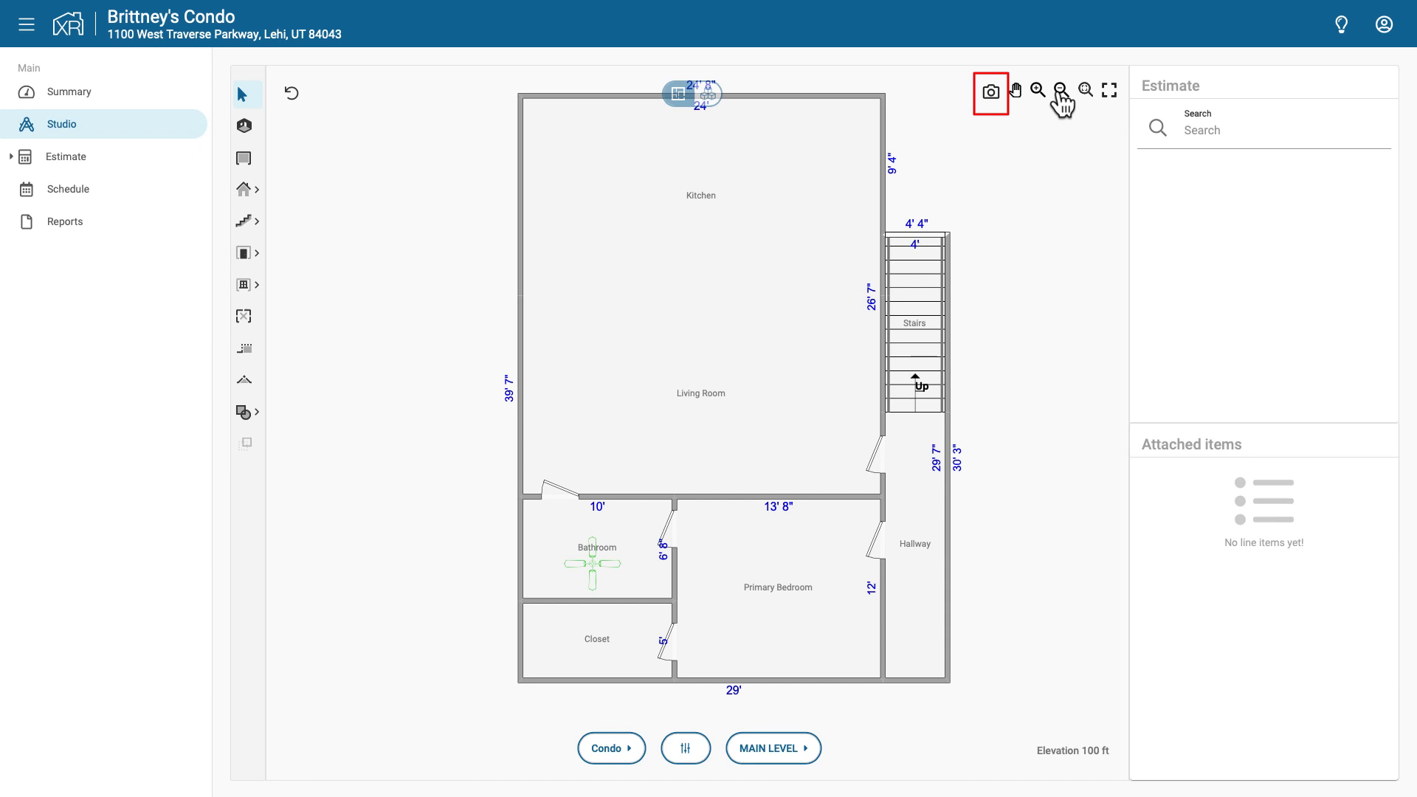
pyautogui.moveTo(990, 91)
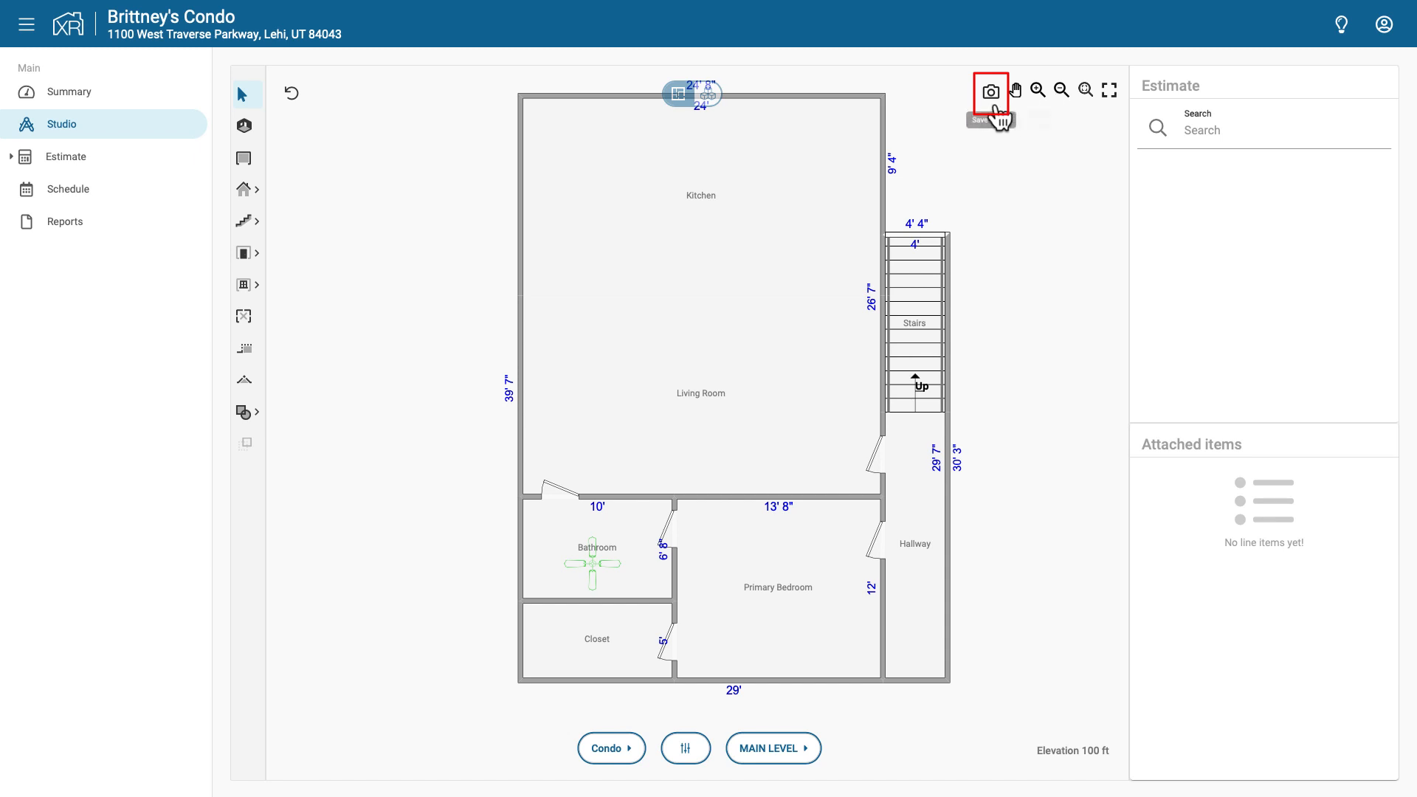
# - Capture an image of the Condo Main Level floor plan with the camera tool
pyautogui.click(990, 91)
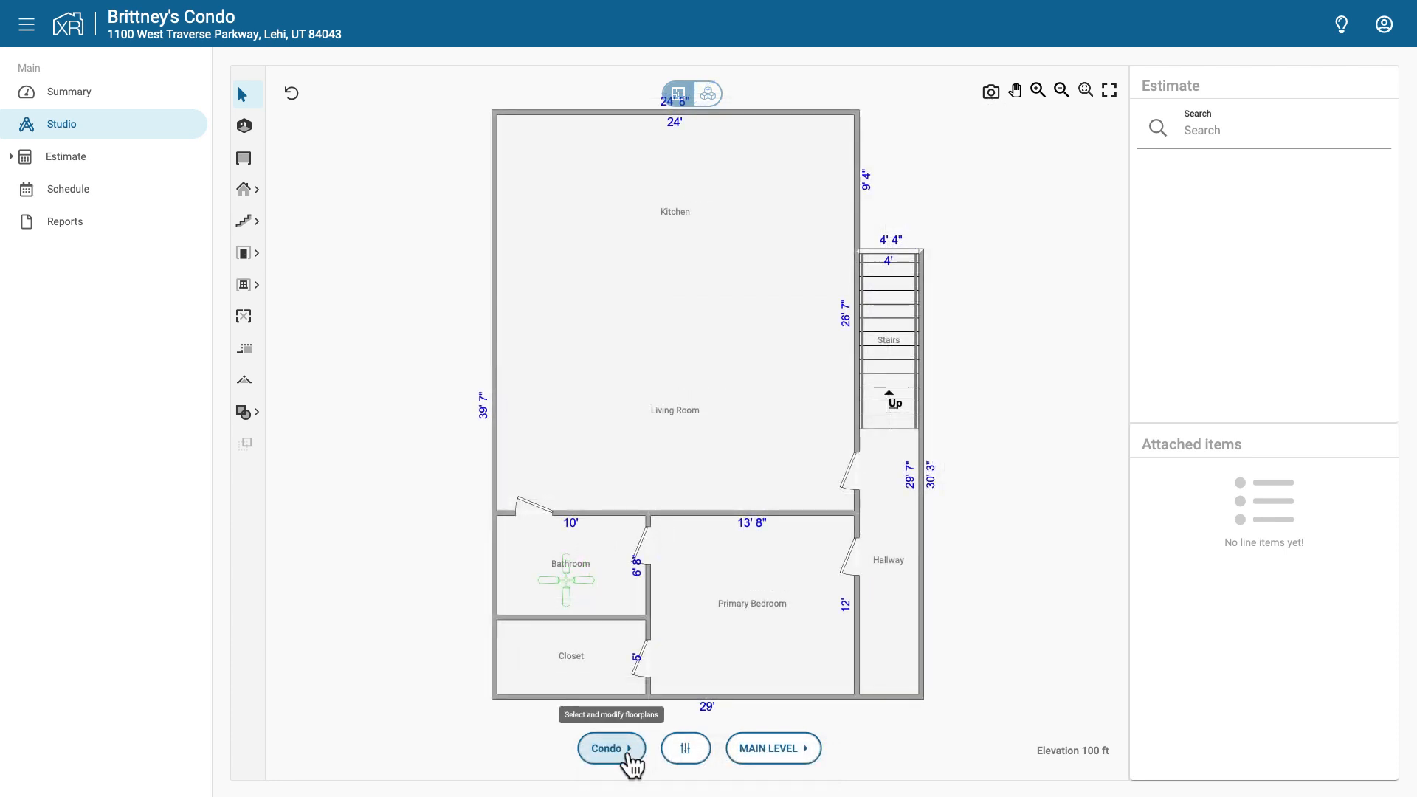
# - Switch to the Outside plan and capture an image of the Shed/Home Gym layout
pyautogui.click(609, 746)
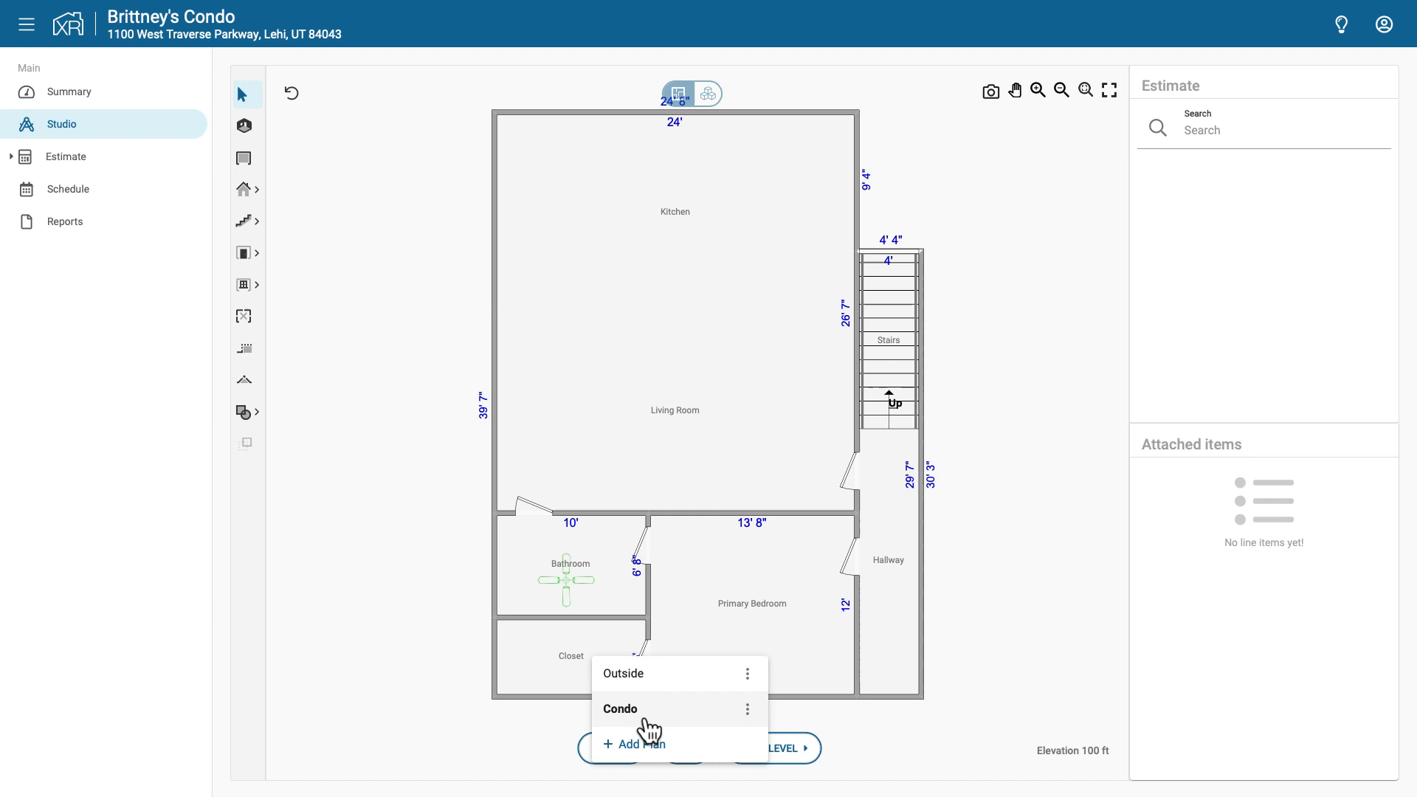
pyautogui.click(623, 673)
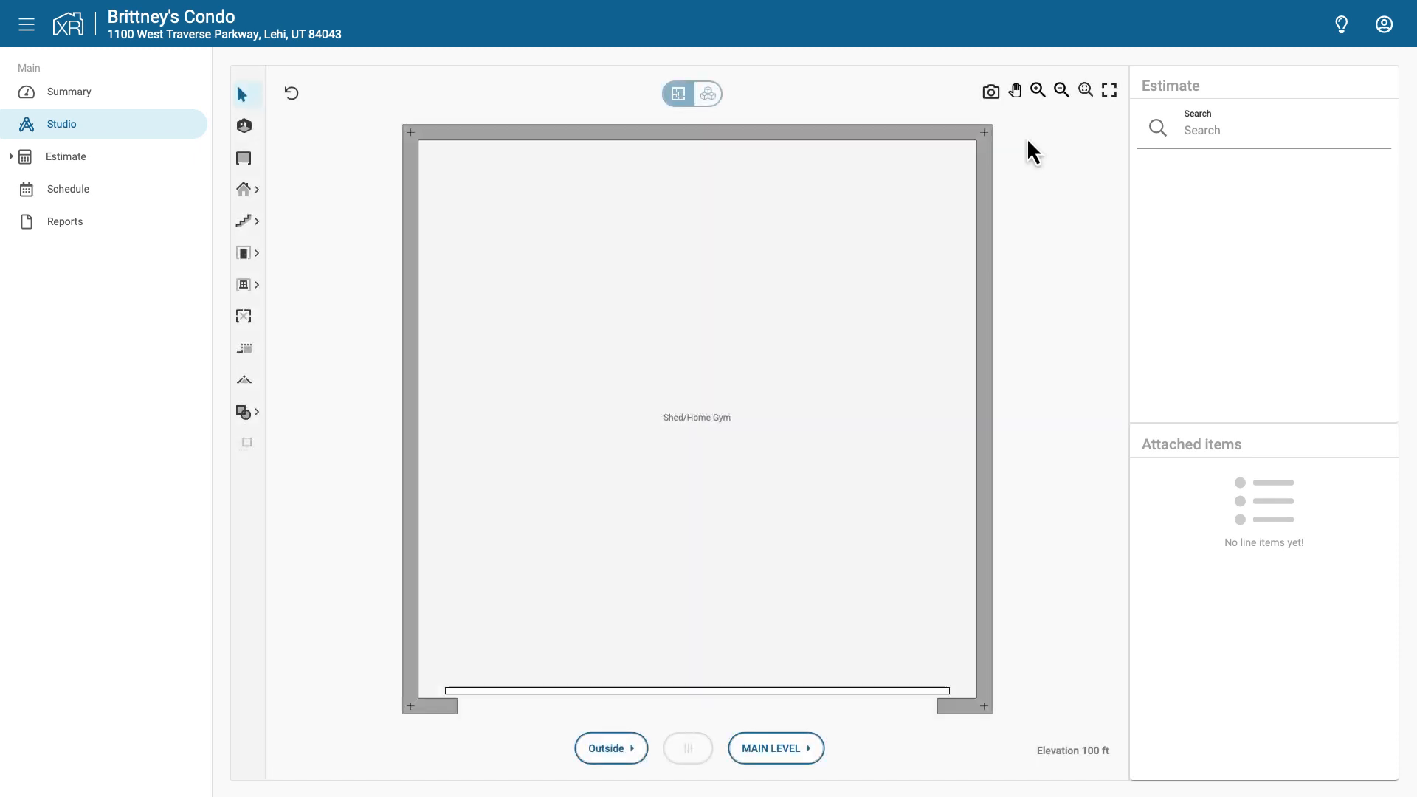
pyautogui.click(990, 90)
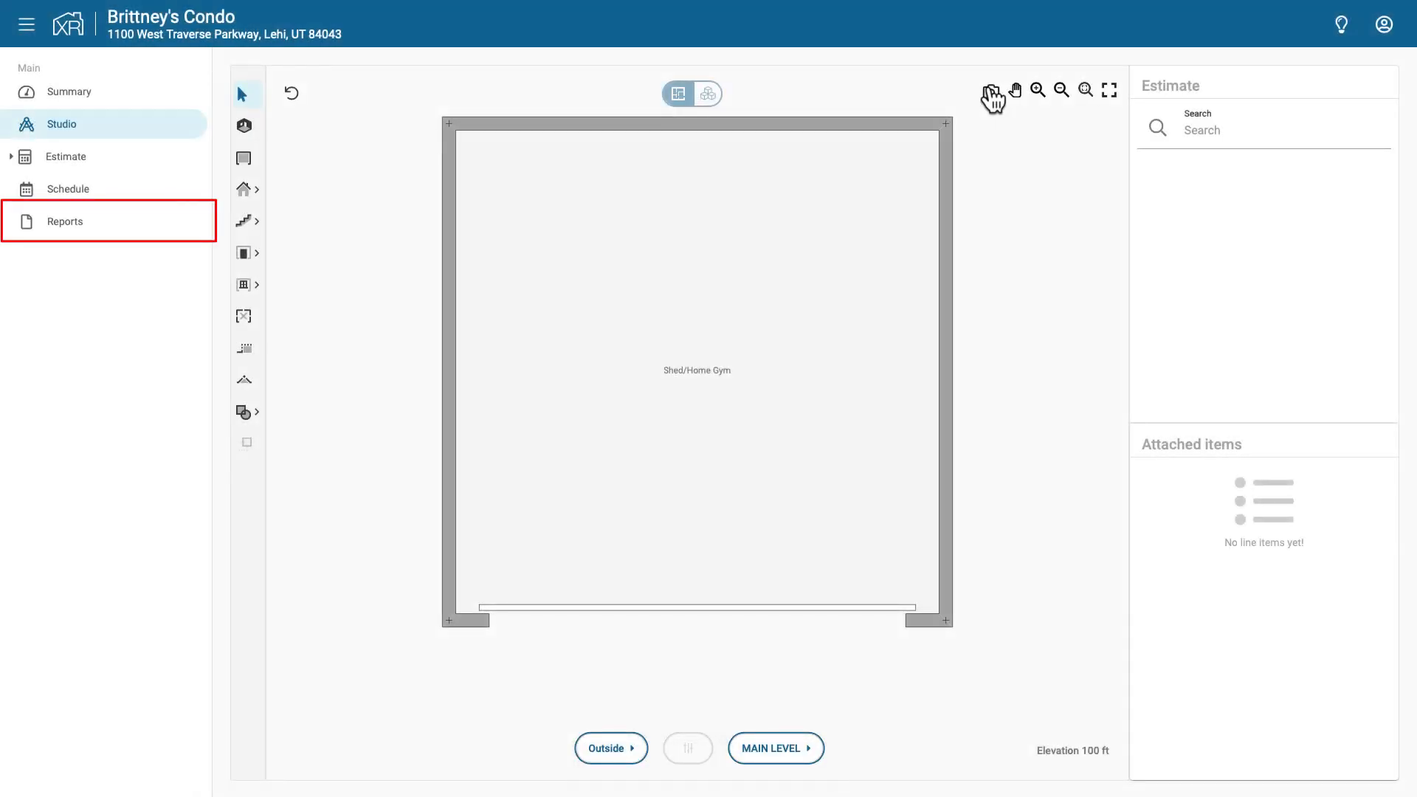
pyautogui.moveTo(108, 221)
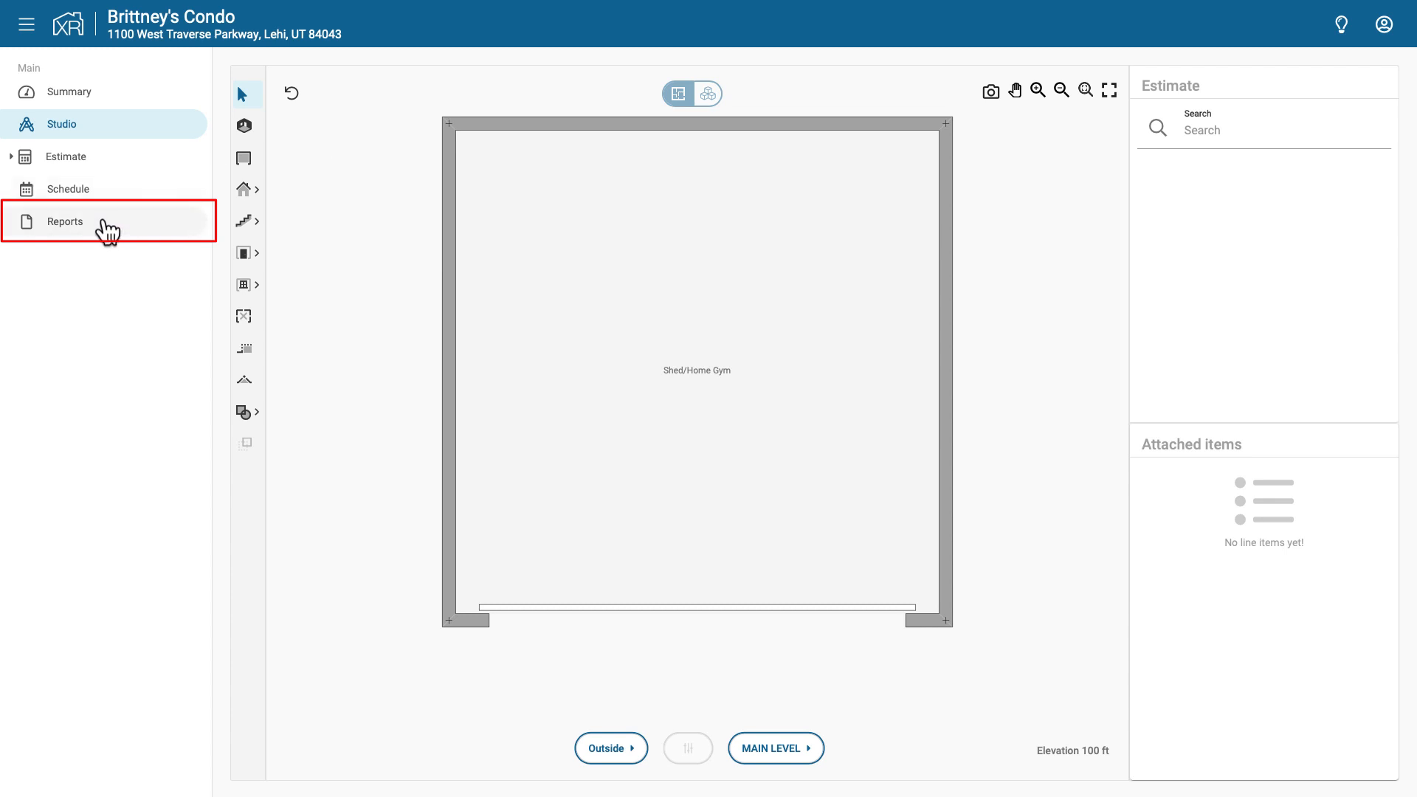
# - Bring up the Proposal report for Brittney's Condo from the Reports menu
pyautogui.click(63, 221)
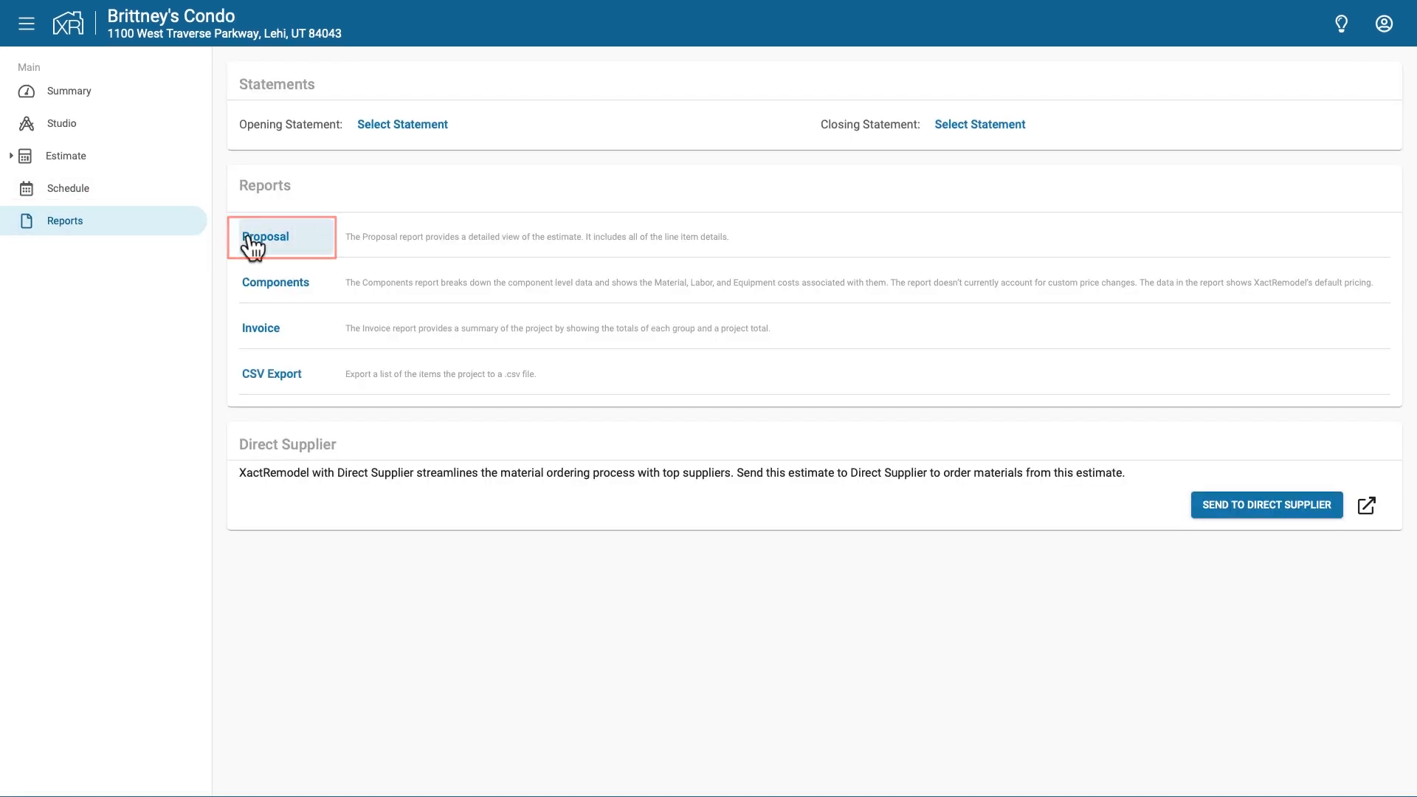
pyautogui.click(264, 236)
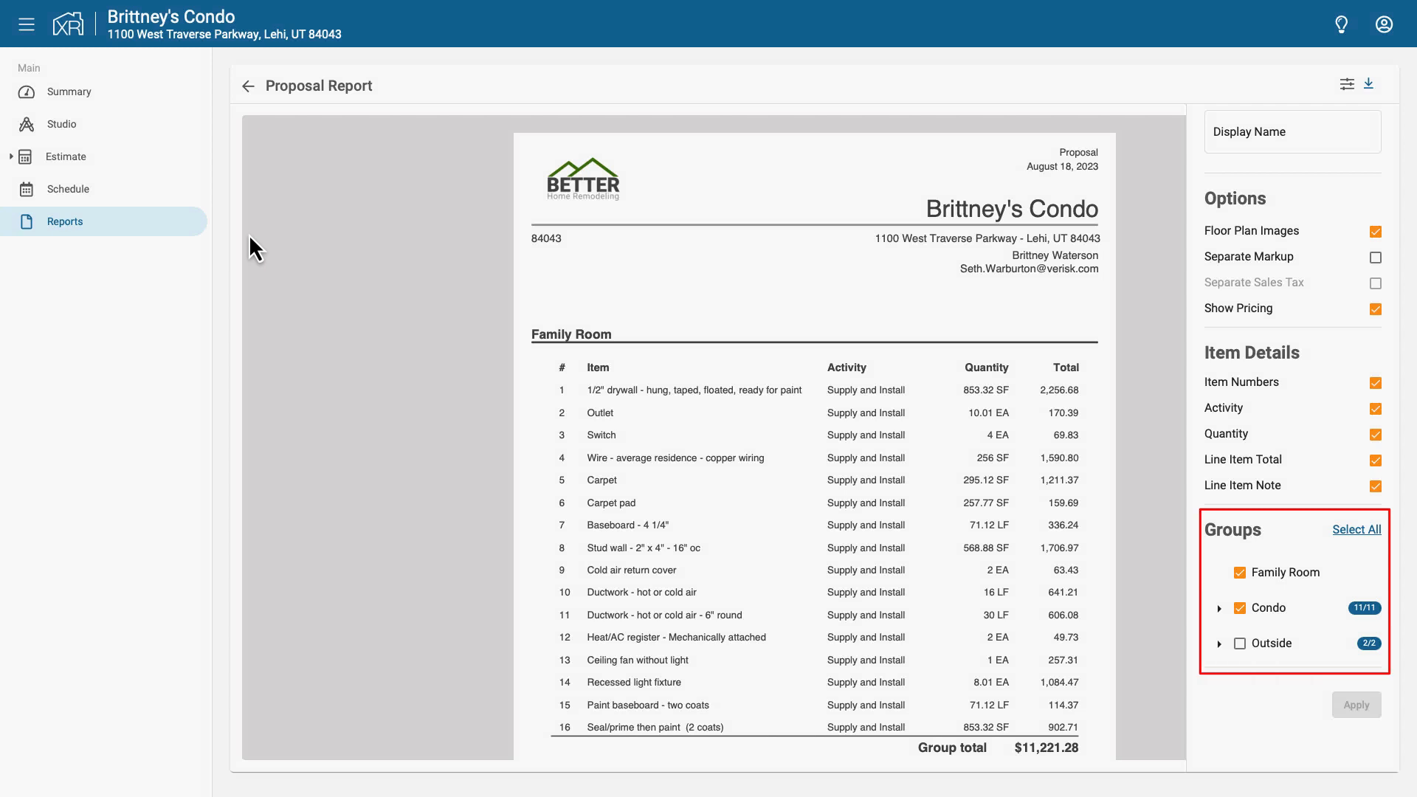
# - Tick the Outside group under Groups and apply it to the Proposal report
pyautogui.click(1239, 642)
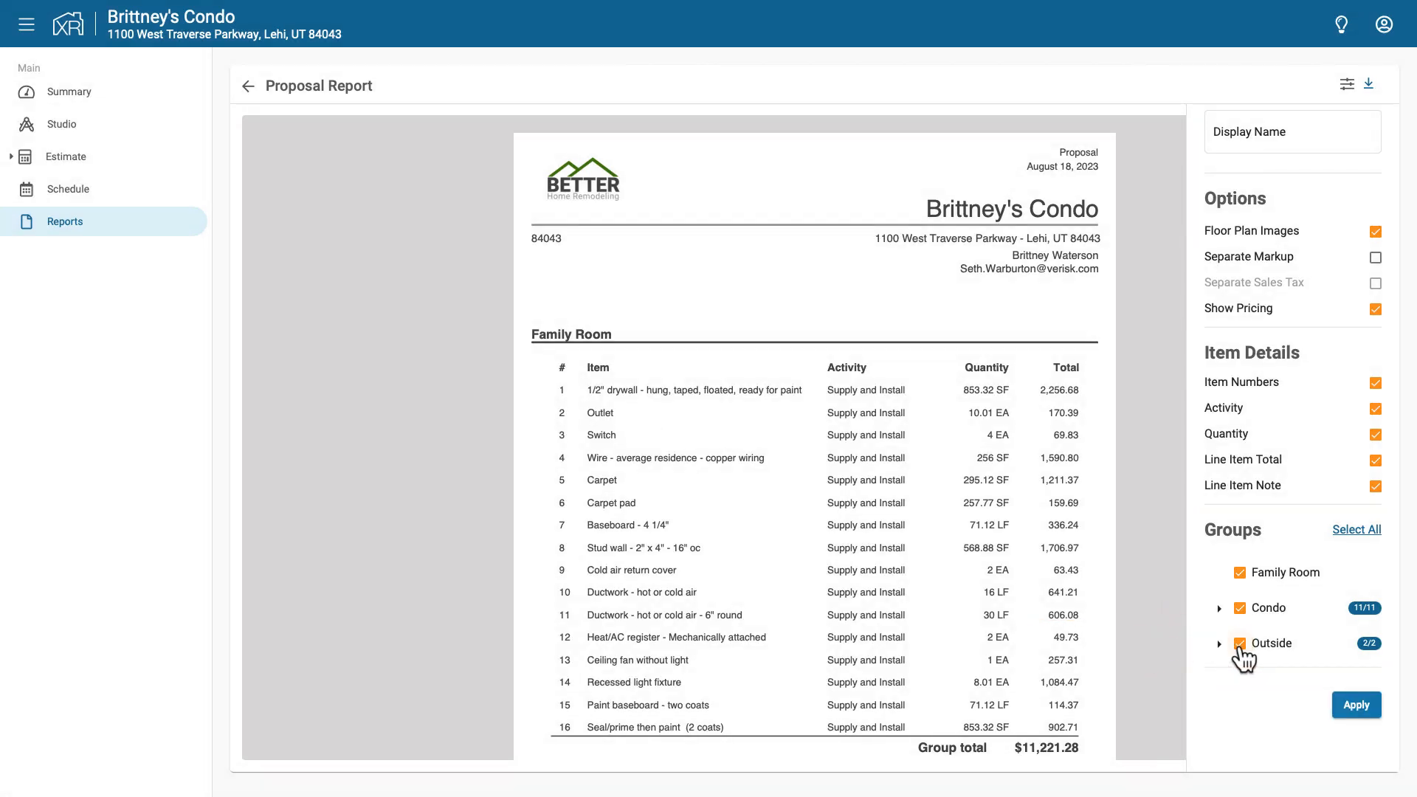
pyautogui.moveTo(1346, 721)
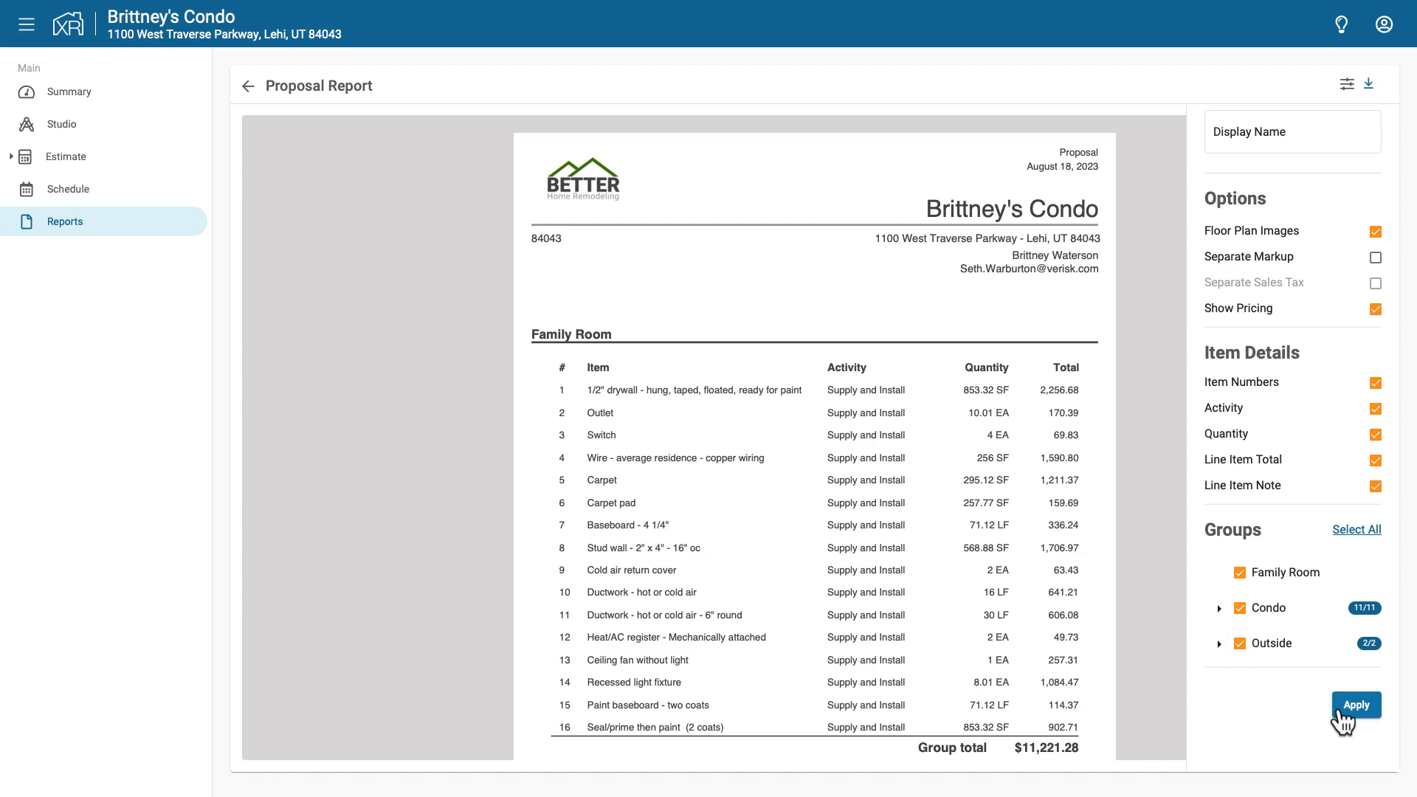
pyautogui.click(1354, 706)
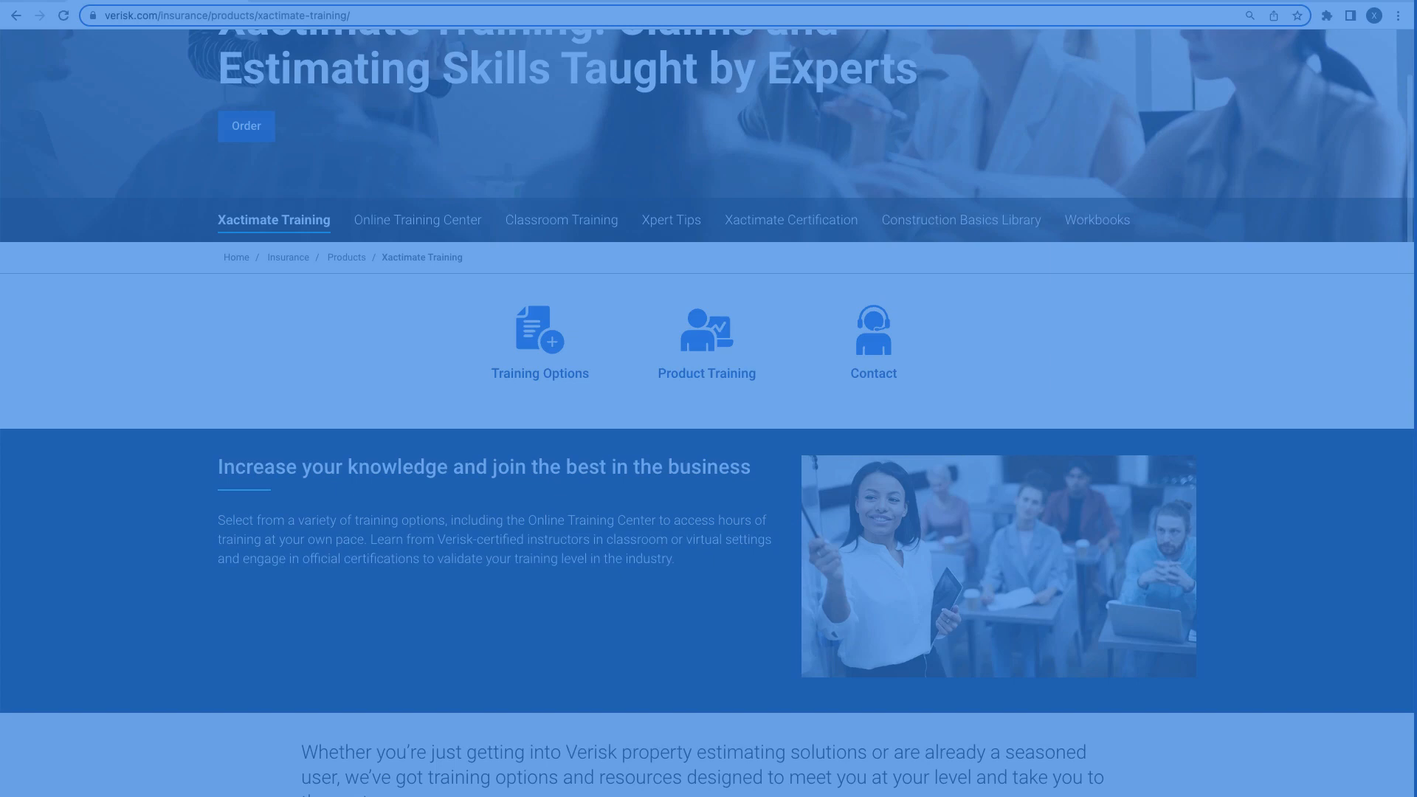
# - Scroll the Xactimate Training page to the Training options section
pyautogui.click(539, 329)
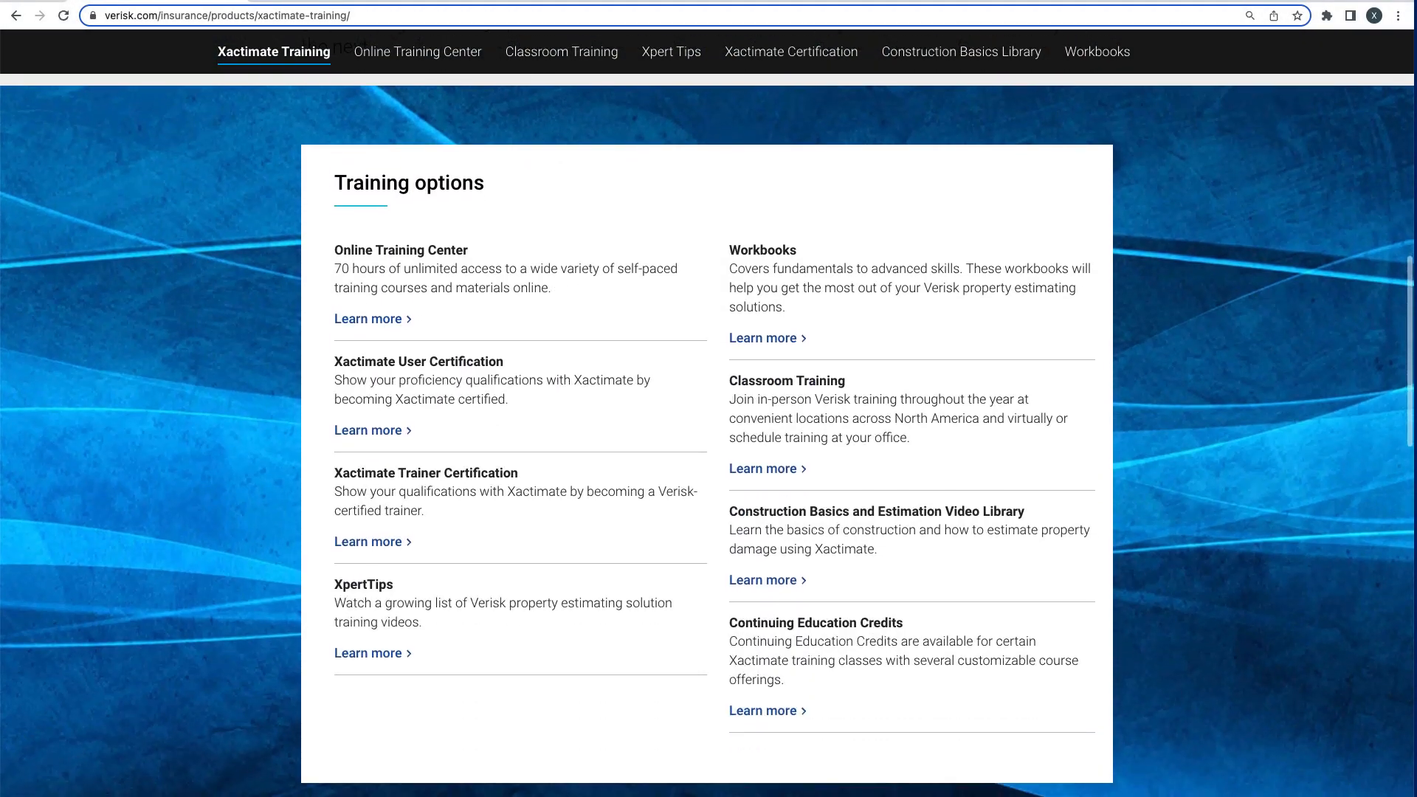
pyautogui.scroll(3)
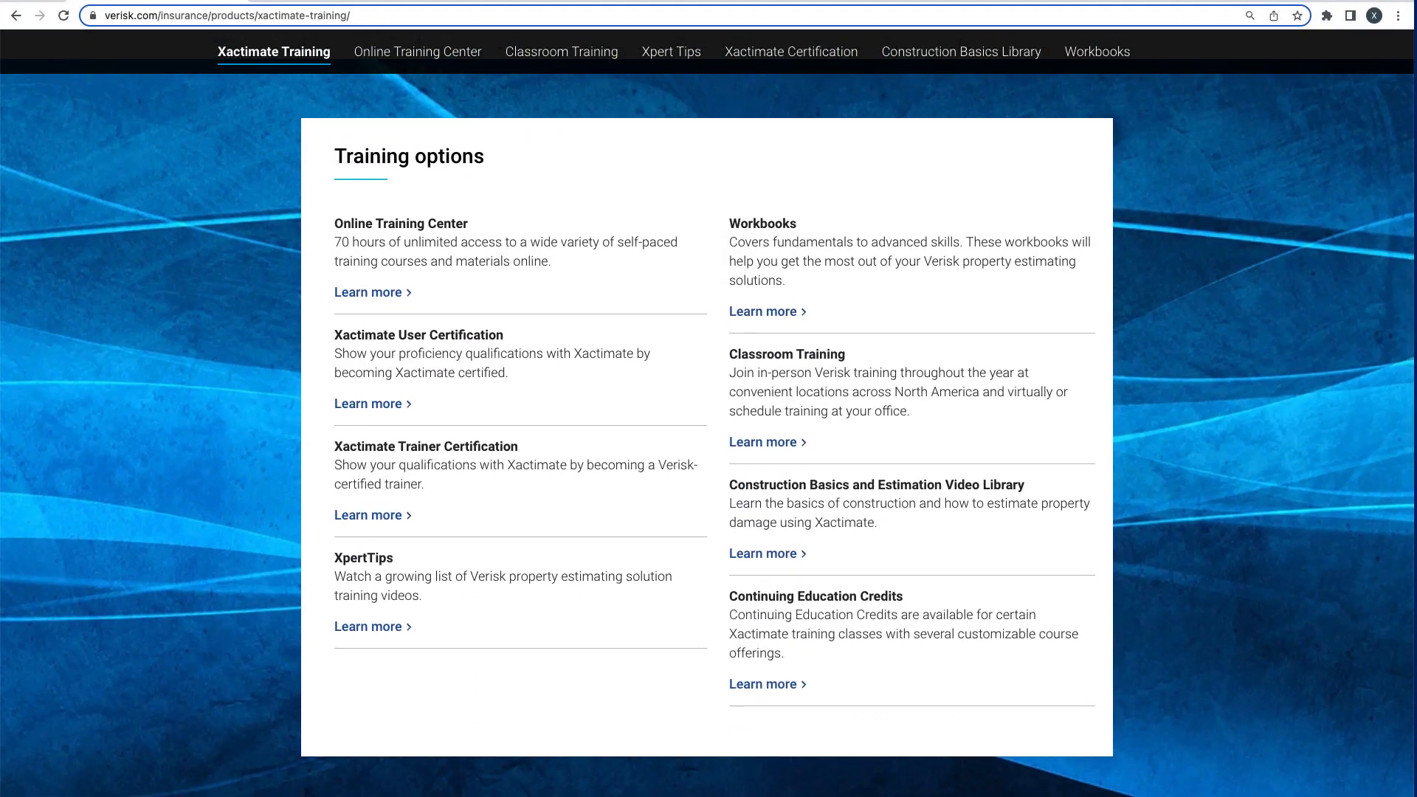